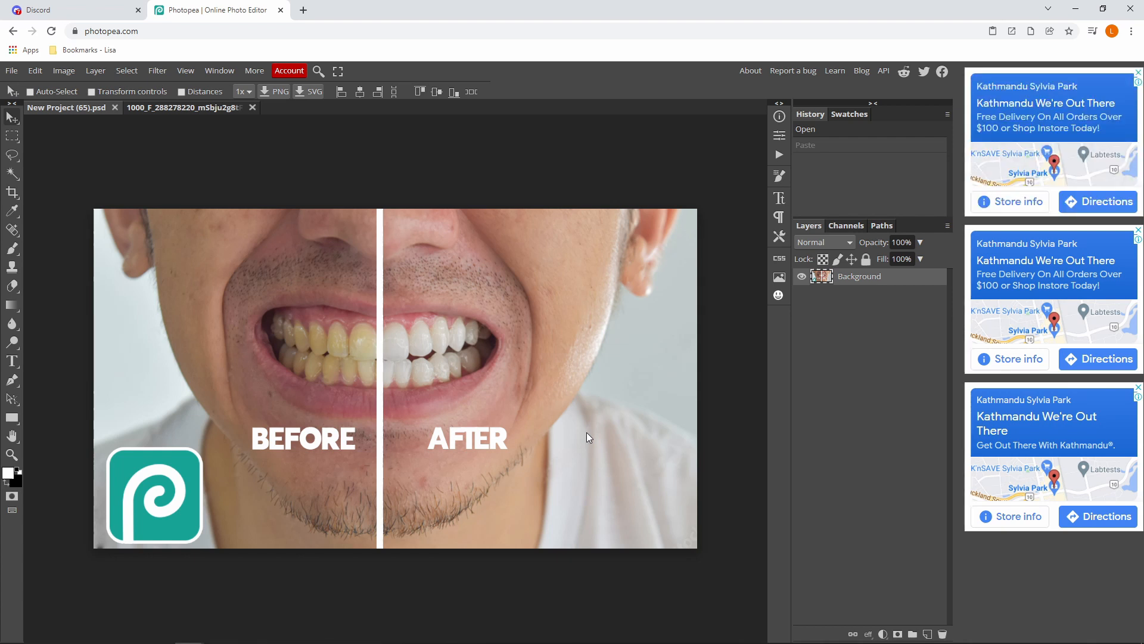
mouse_move(403, 364)
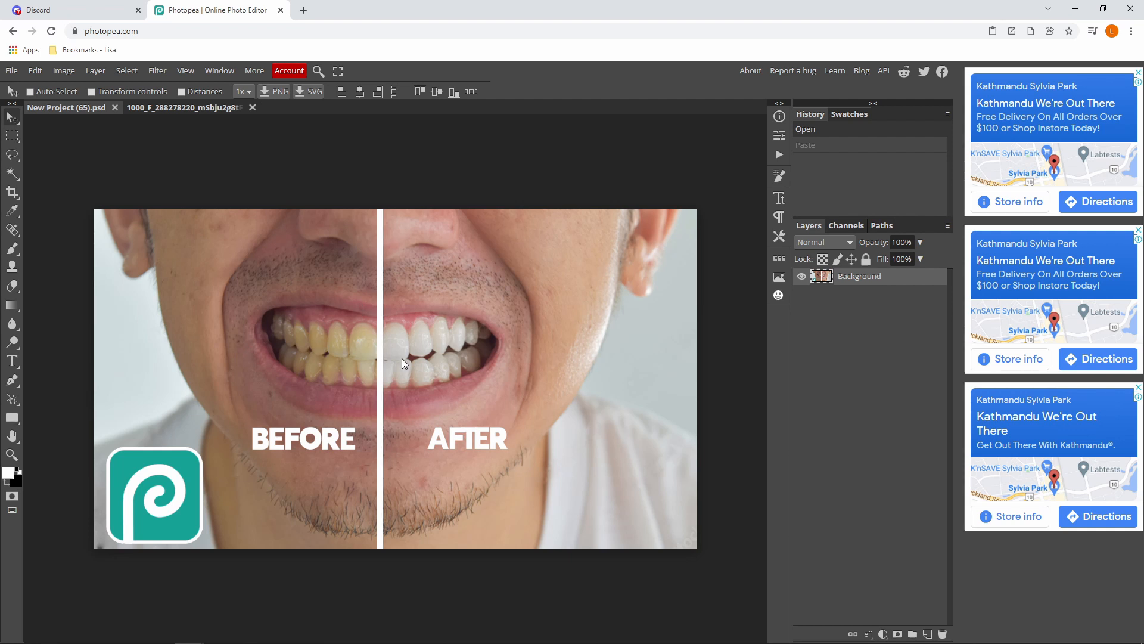
mouse_move(194, 115)
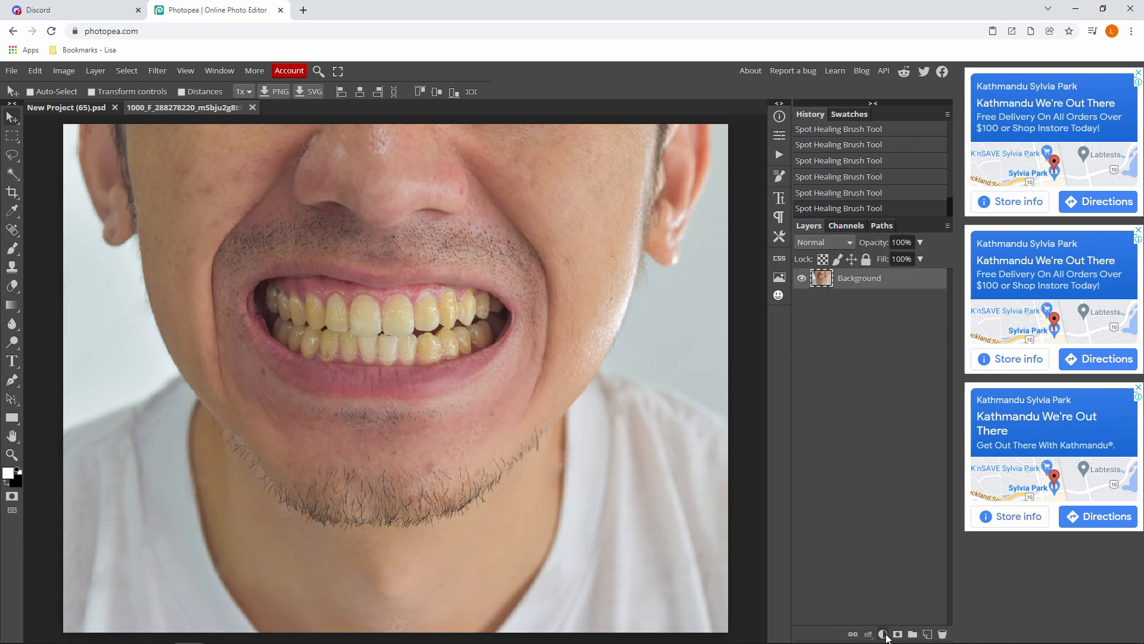
mouse_move(883, 634)
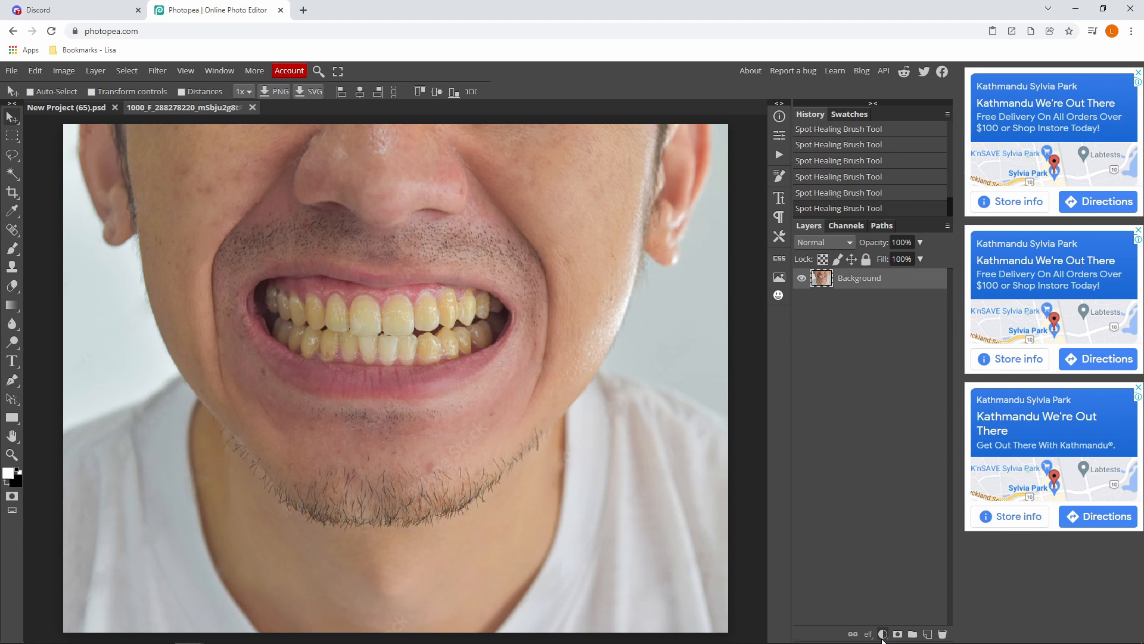
Add a Hue/Saturation adjustment layer from the Layers panel's adjustment menu
left_click(882, 634)
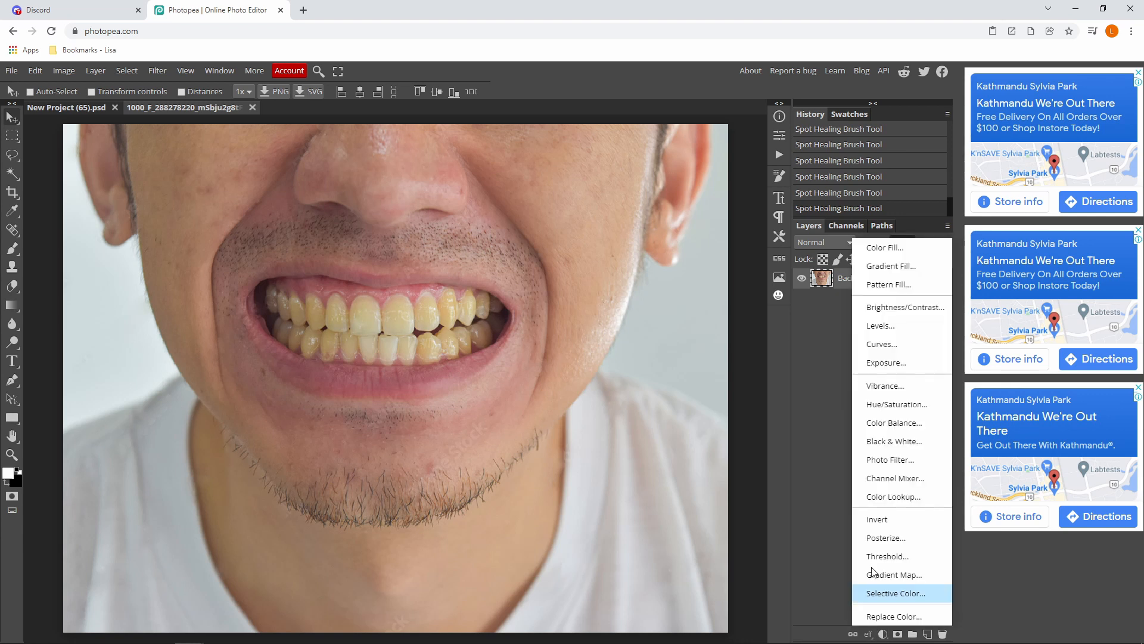
left_click(897, 403)
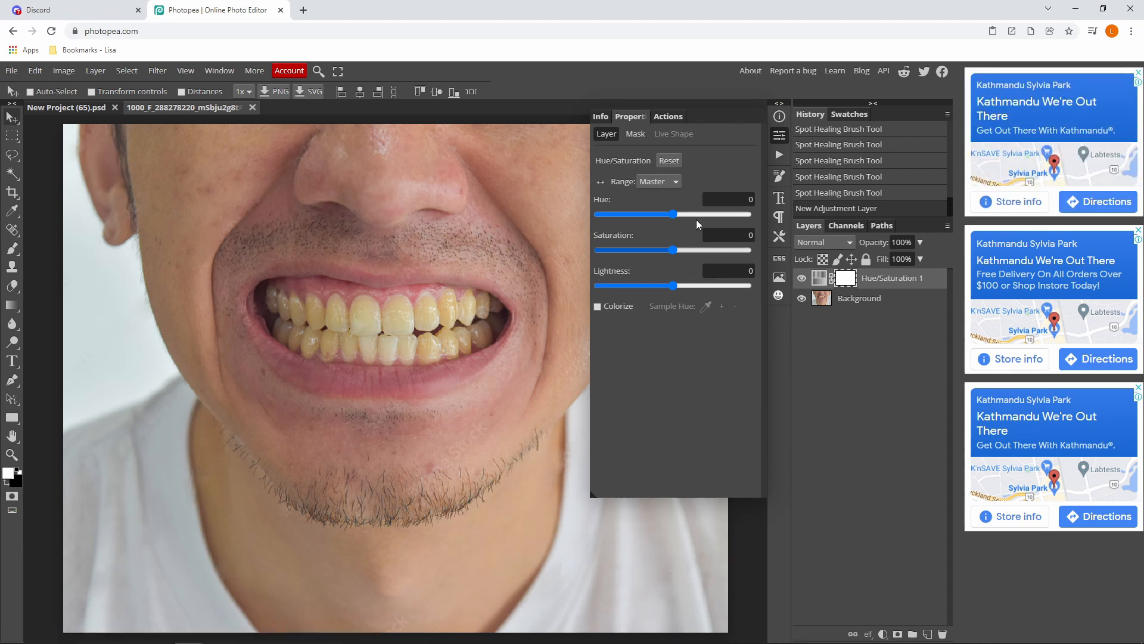
Target the Yellows range and set Lightness 94, Saturation -23
left_click(657, 181)
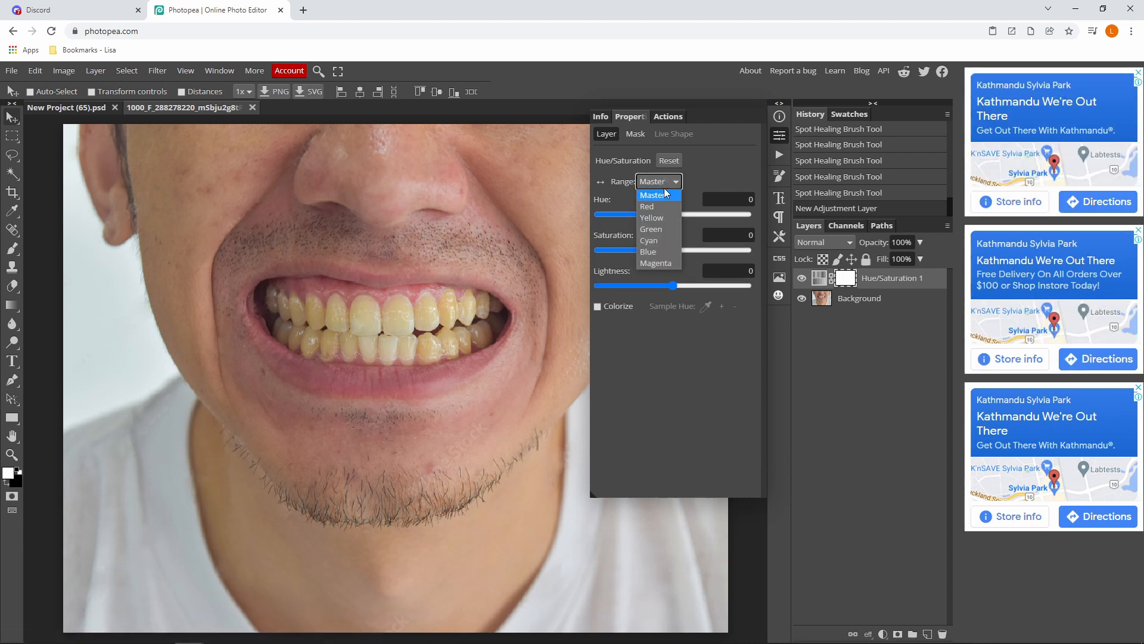
left_click(651, 217)
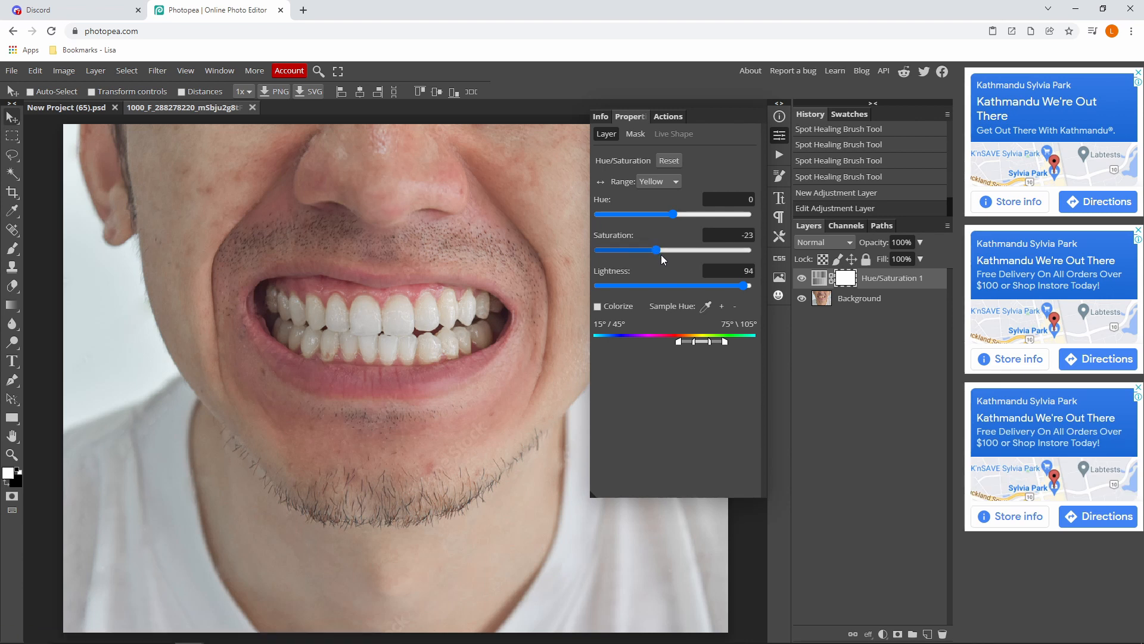
left_click_drag(653, 286, 747, 286)
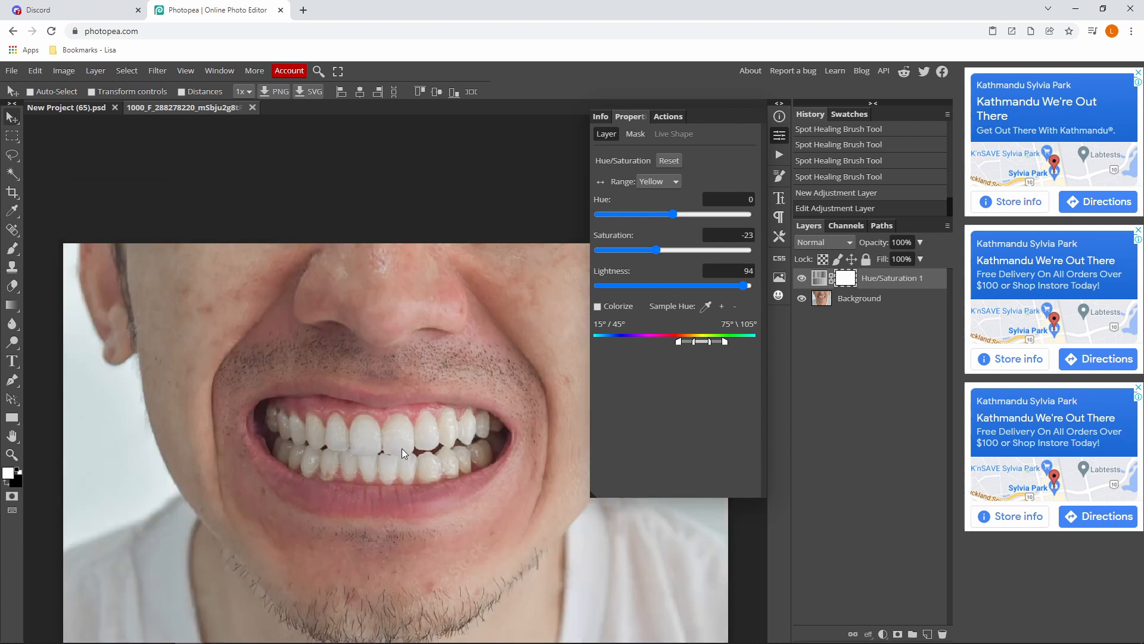
mouse_move(697, 186)
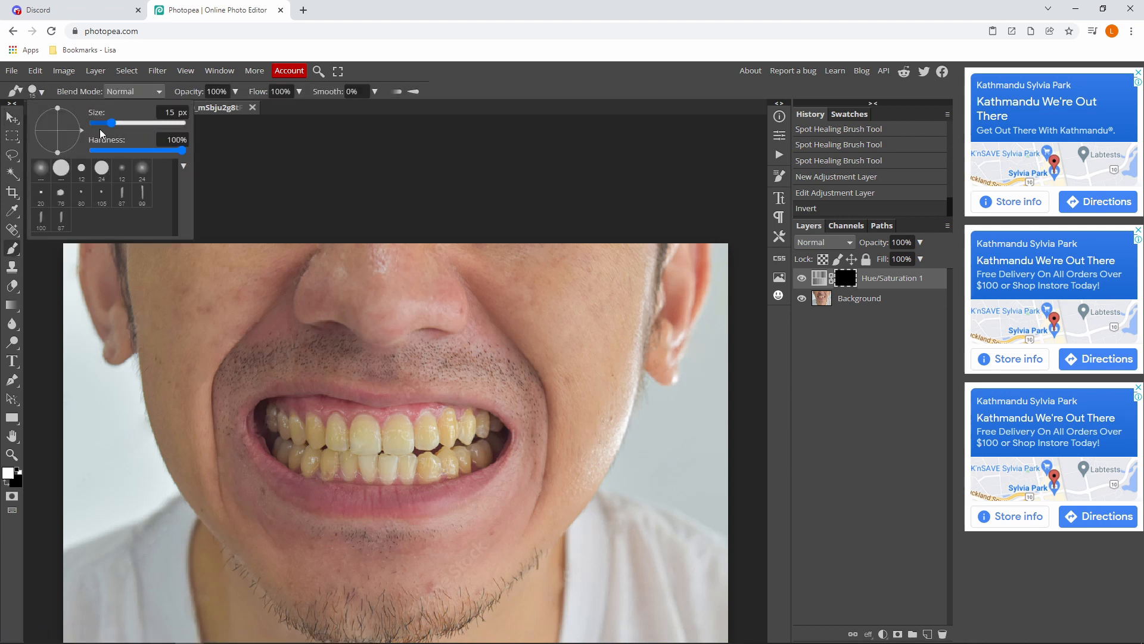
Pick the soft round brush preset (0% hardness) and size it to about 85 px
left_click(142, 169)
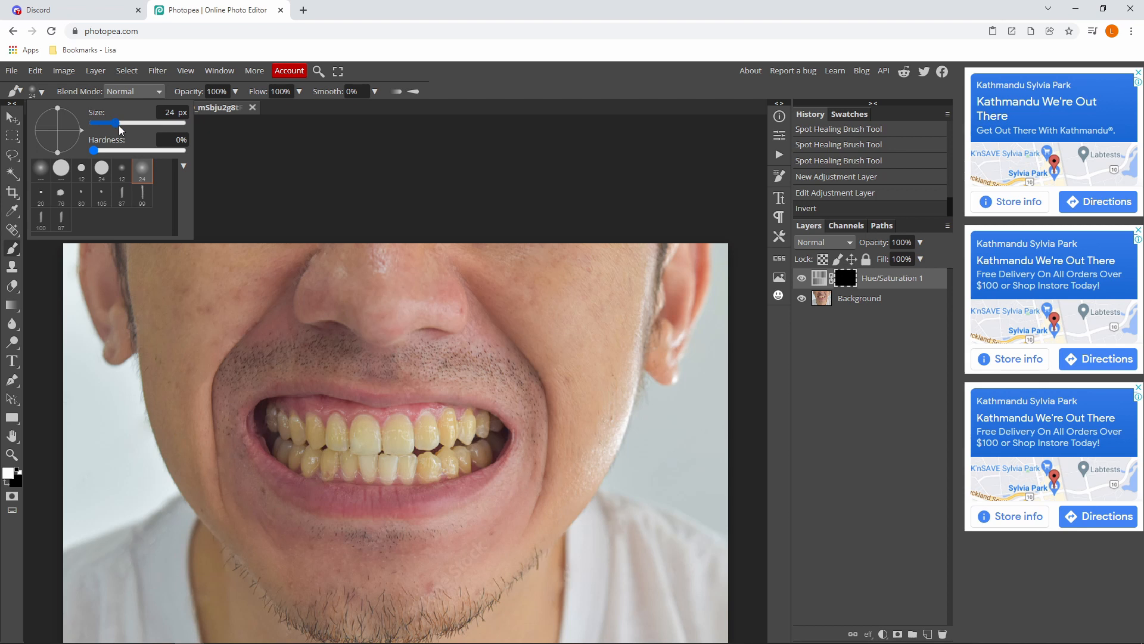
left_click_drag(111, 122, 131, 123)
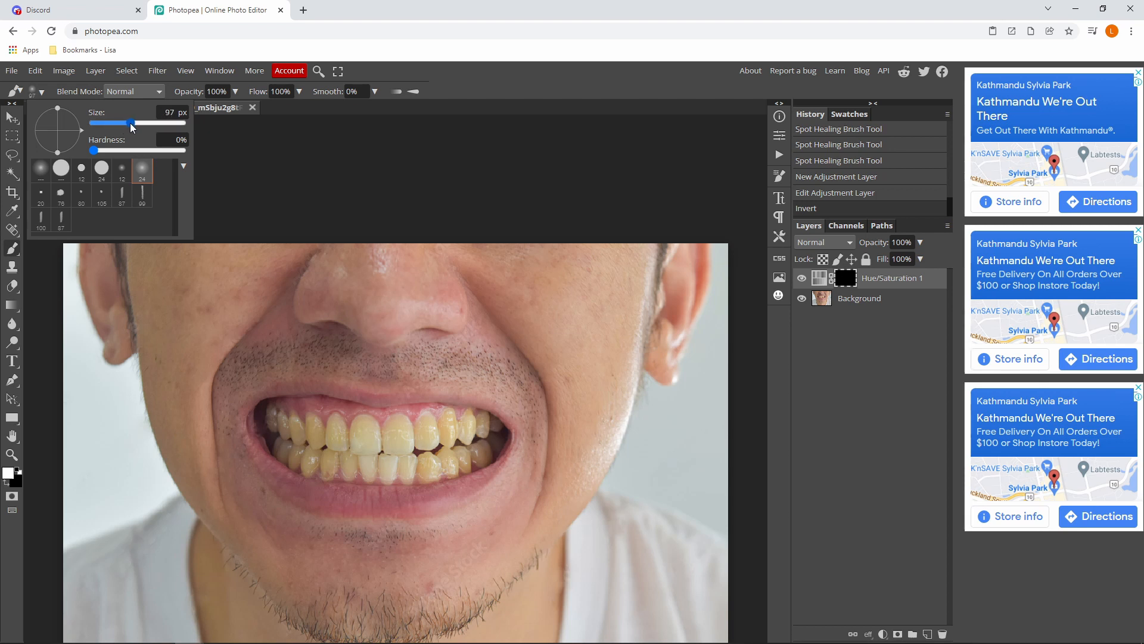
left_click_drag(130, 123, 107, 123)
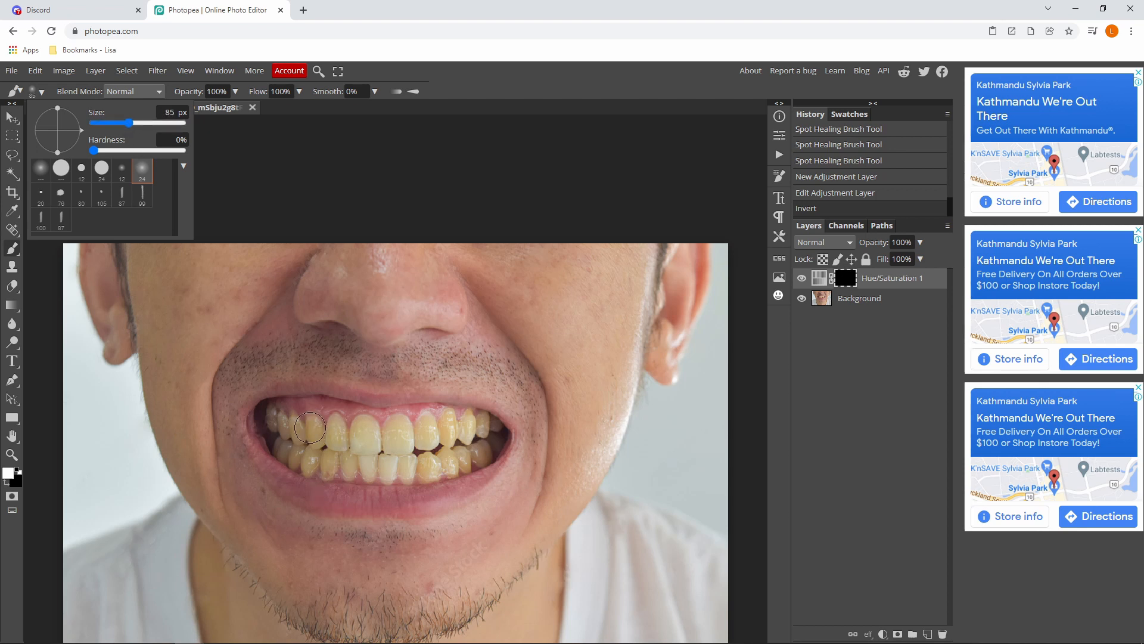
Brush white on the mask across the left, front and right upper teeth
left_click_drag(310, 429, 336, 449)
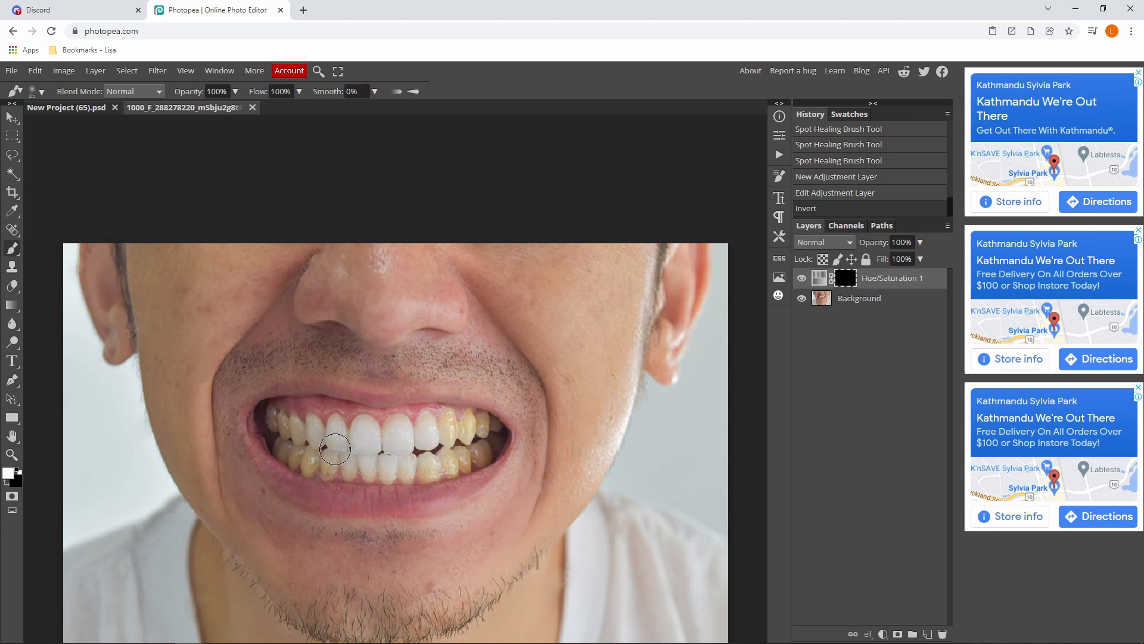
left_click_drag(335, 449, 443, 435)
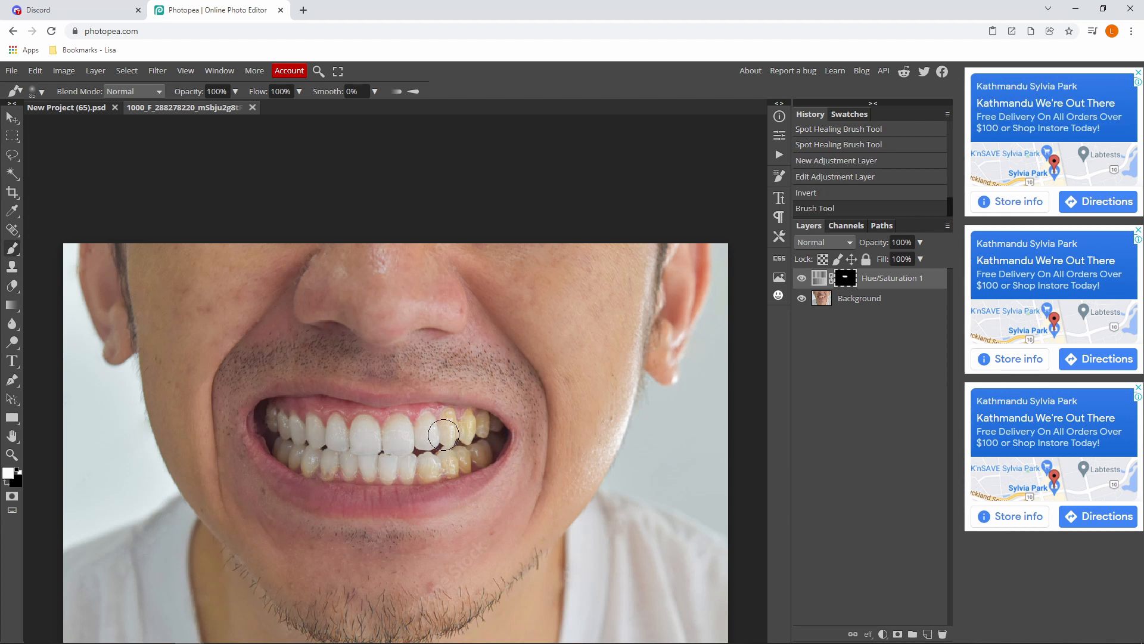
left_click_drag(443, 434, 467, 451)
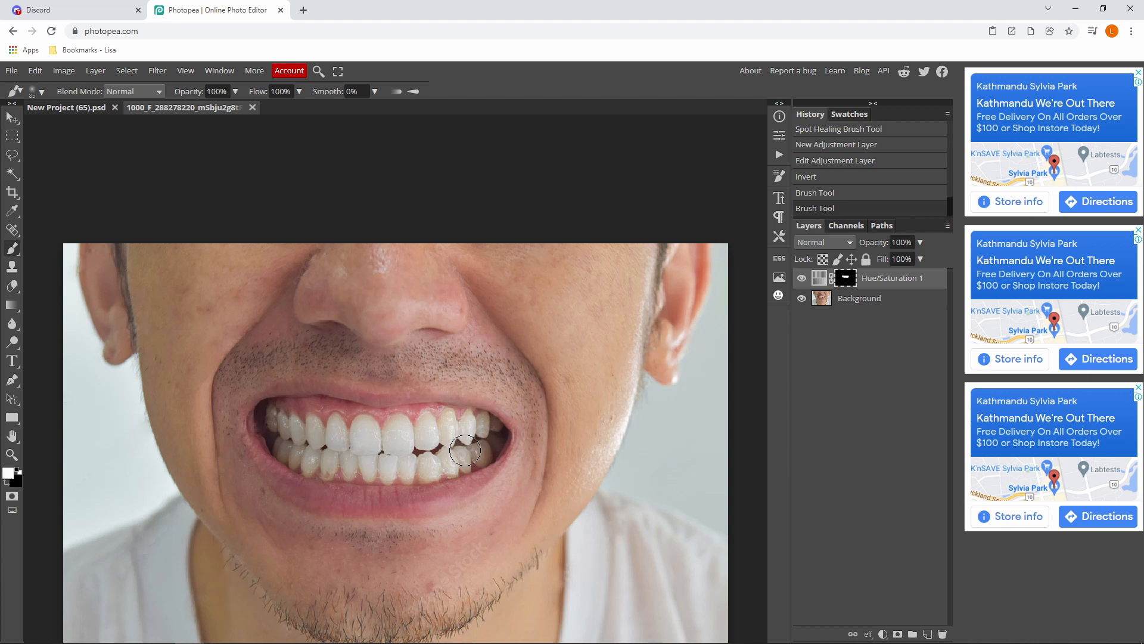